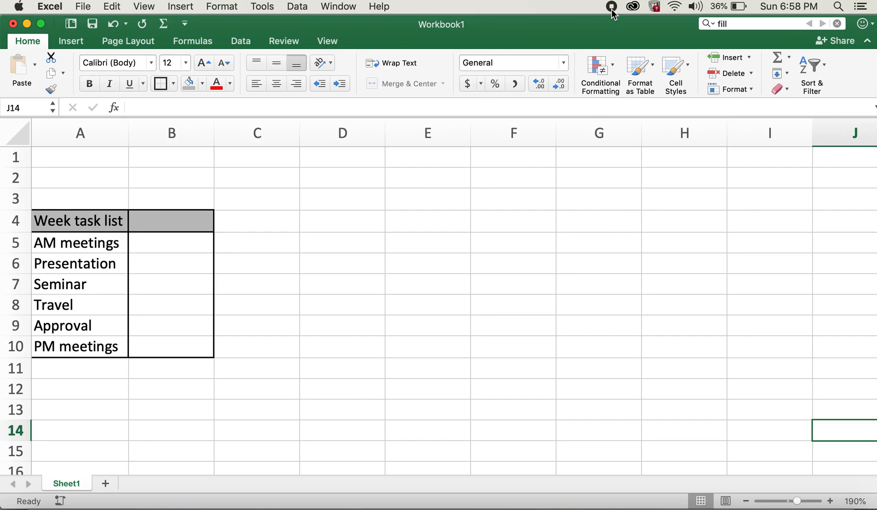
mouse_move(224, 48)
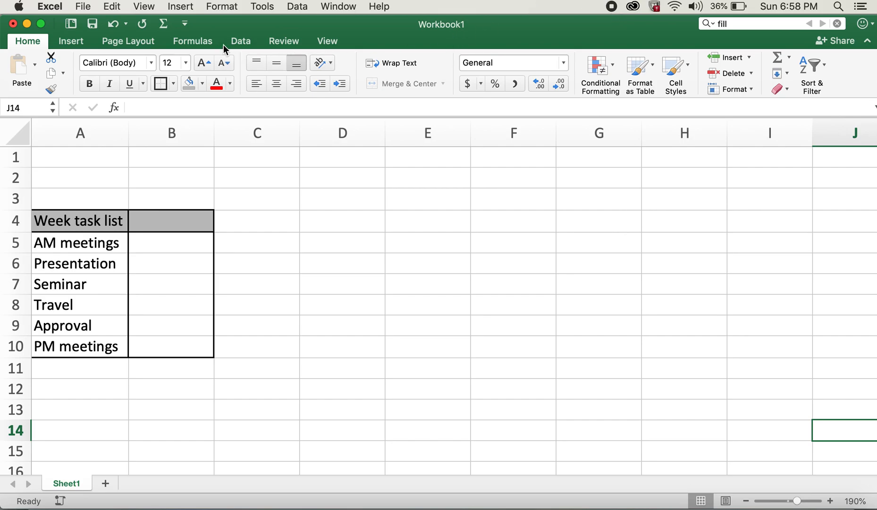
mouse_move(54, 31)
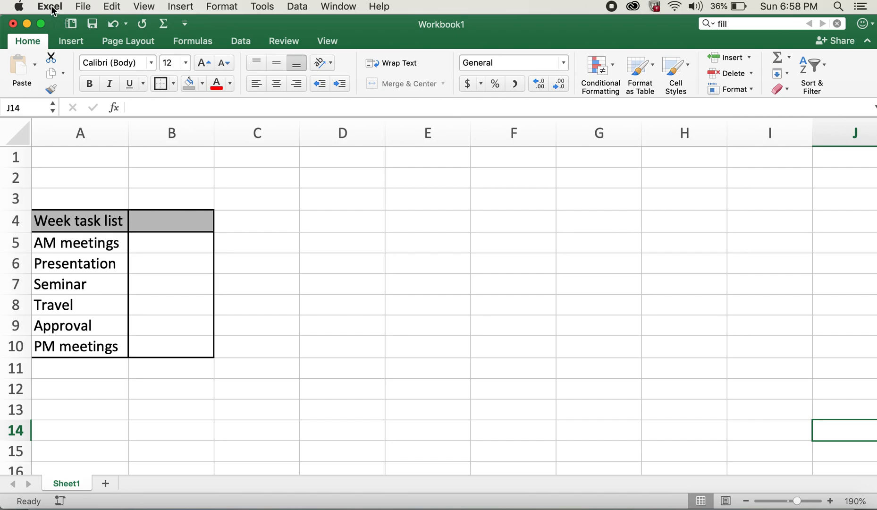
Step: Tick Developer under Preferences > Ribbon & Toolbar, save, and close the Preferences window
left_click(49, 6)
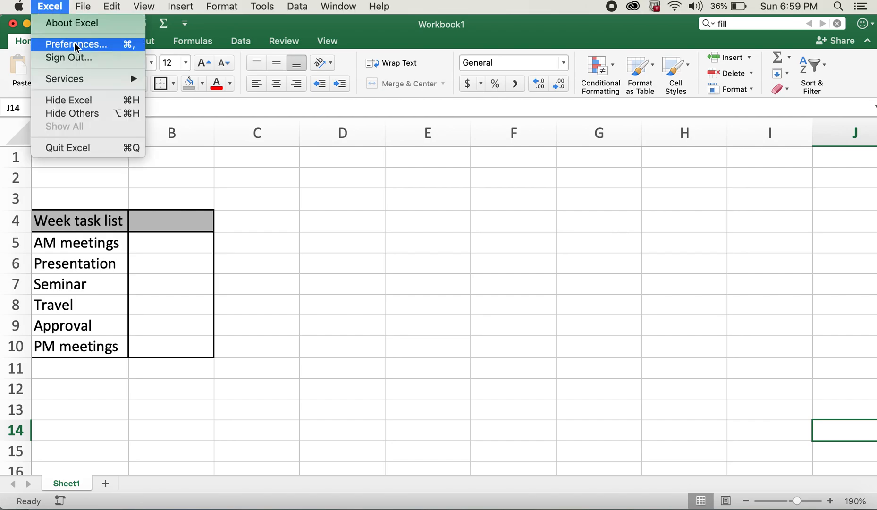
left_click(76, 45)
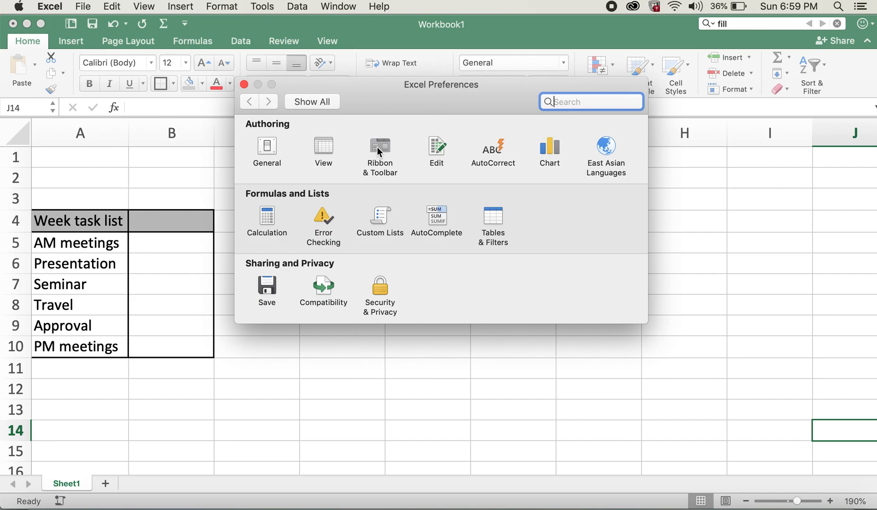
left_click(379, 152)
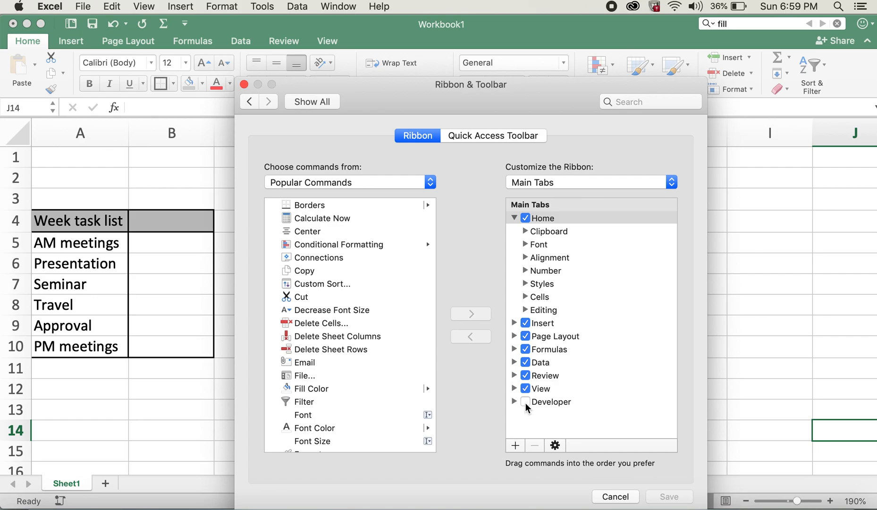
left_click(524, 401)
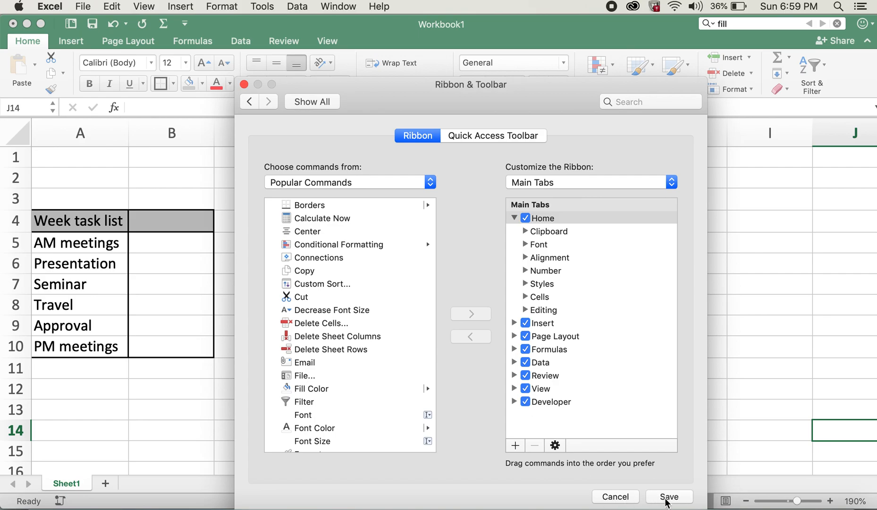
left_click(669, 497)
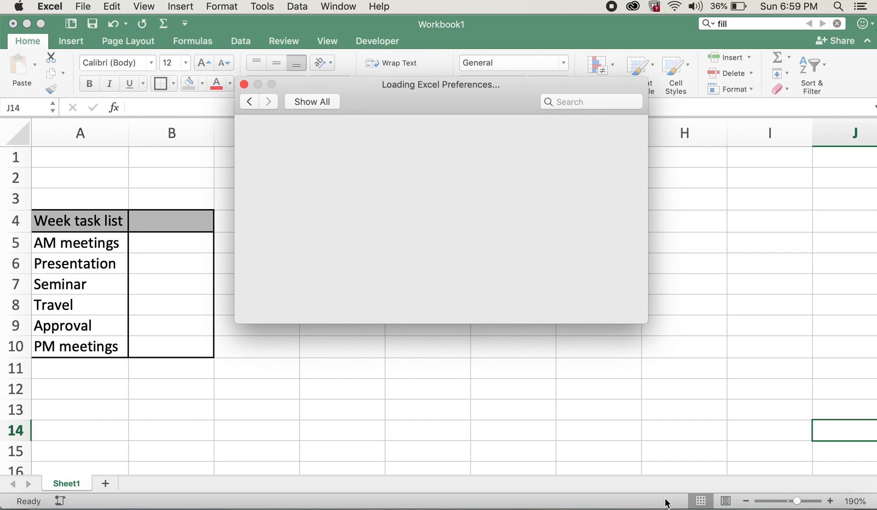
left_click(245, 85)
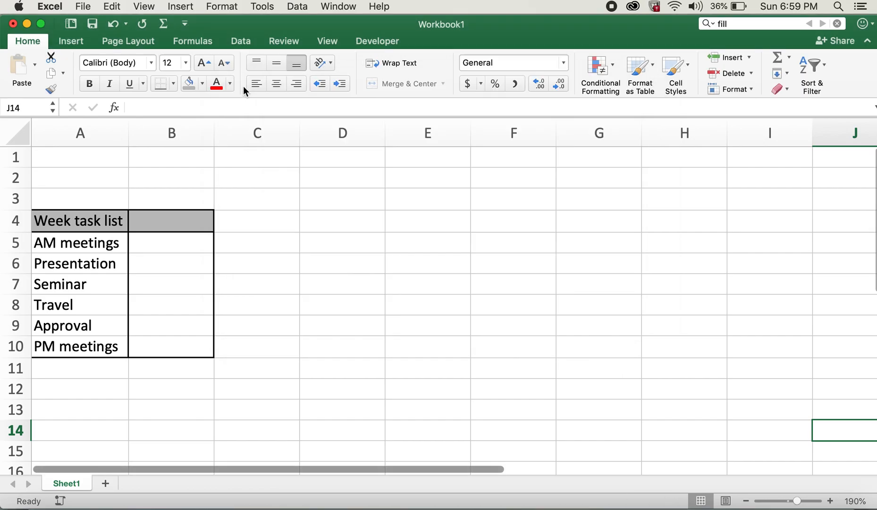
left_click(377, 40)
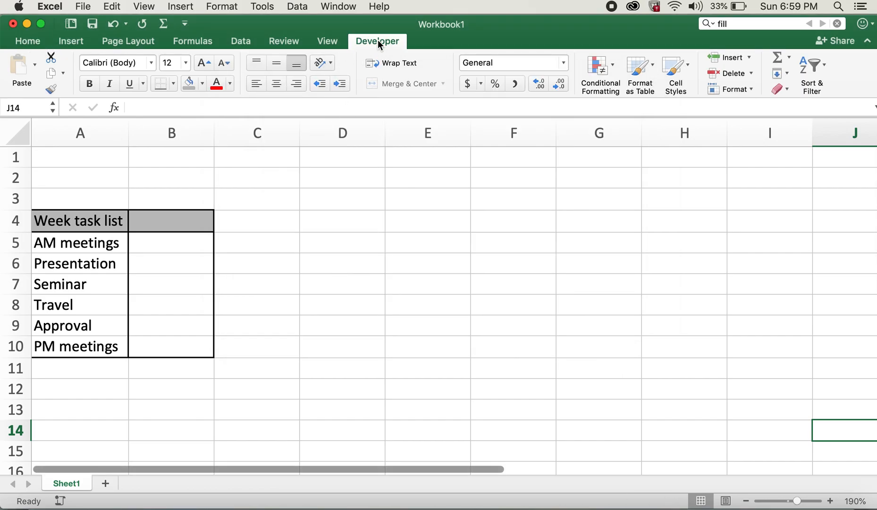
Step: Draw a Check Box form control from the Developer tab in cell B5 beside AM meetings
left_click(377, 41)
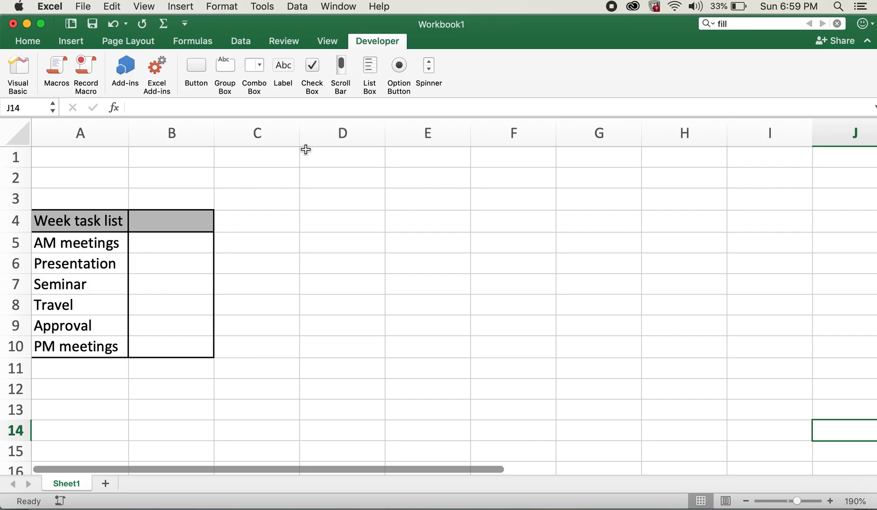
mouse_move(291, 148)
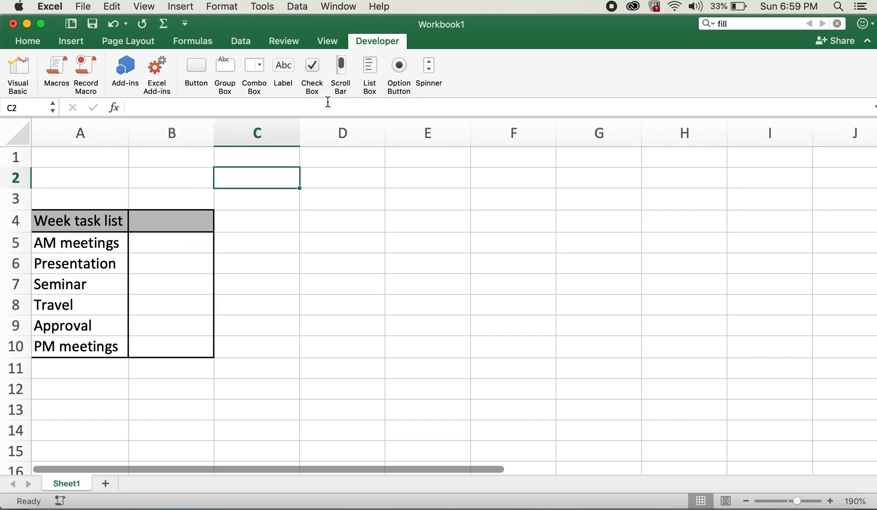
left_click(311, 65)
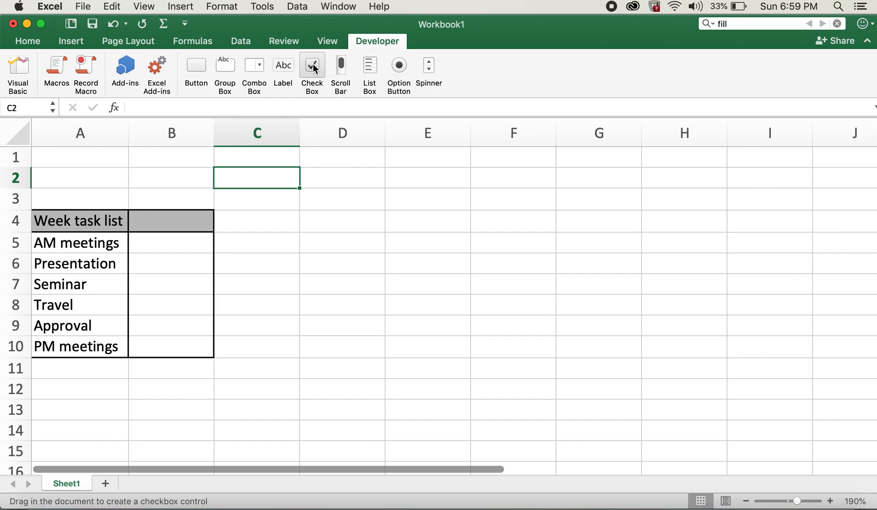
left_click(311, 64)
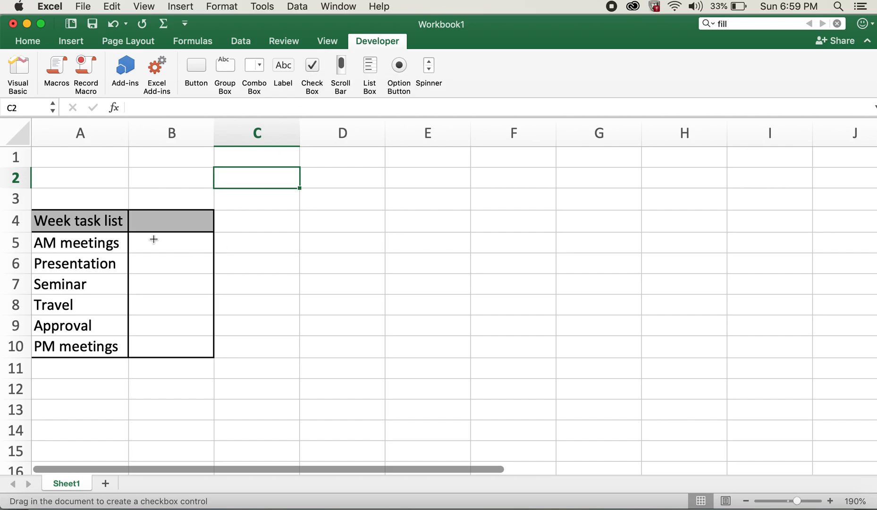
left_click_drag(150, 237, 175, 261)
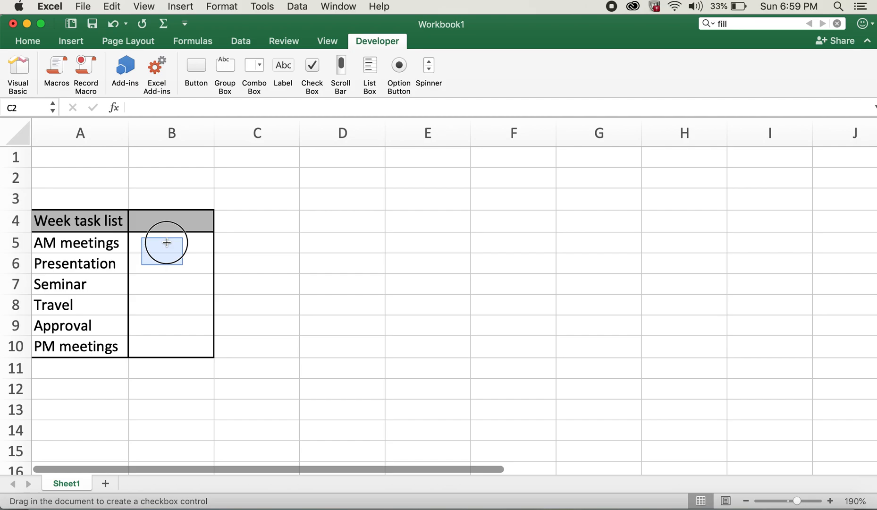
left_click_drag(145, 231, 178, 268)
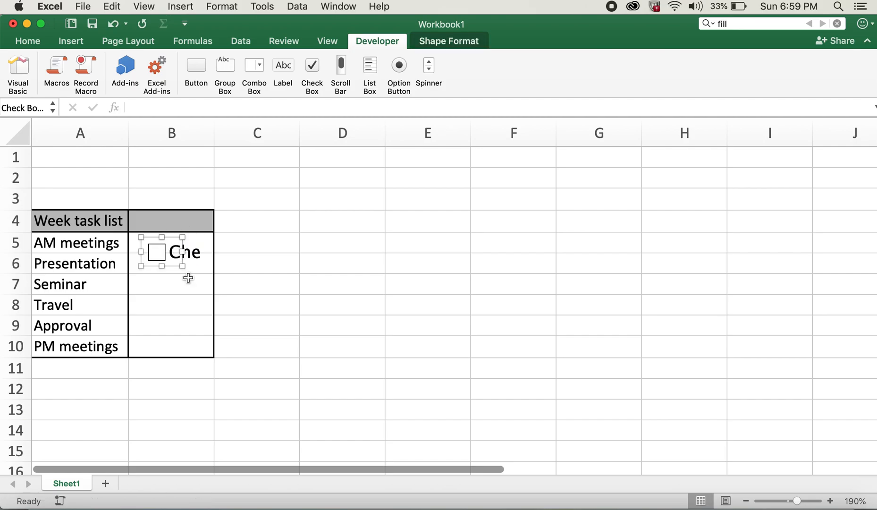
mouse_move(182, 265)
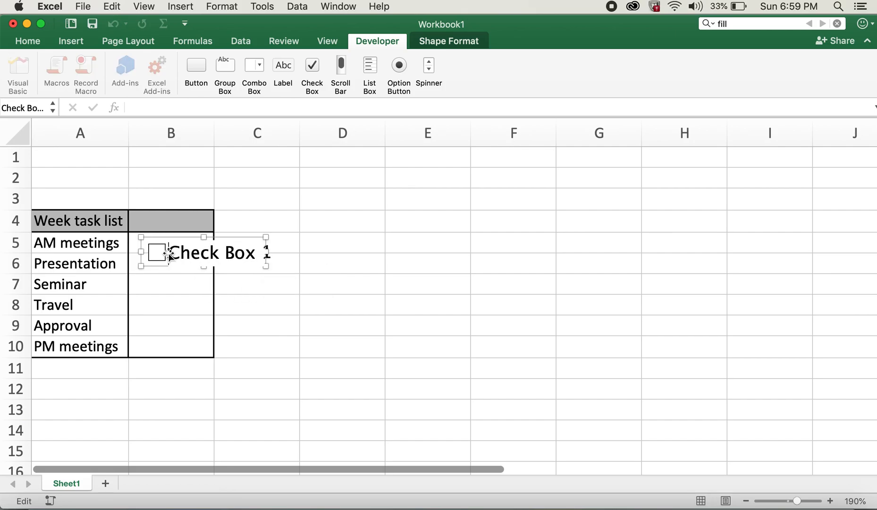
Step: Delete the Check Box 1 label, then shrink the control and move it into cell B5
double_click(171, 252)
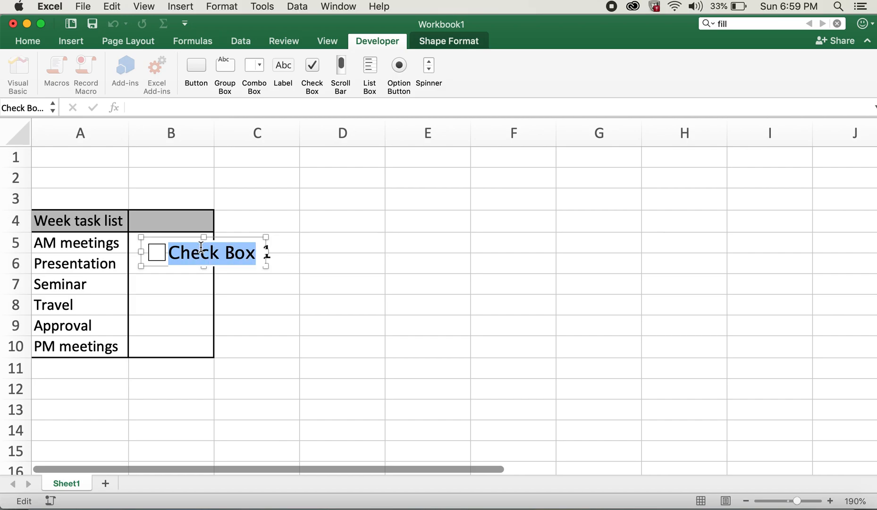
type("1")
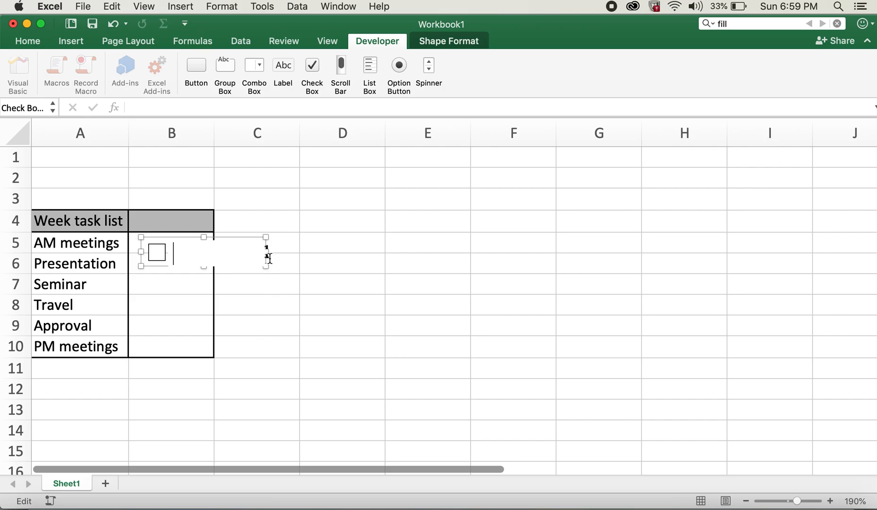
mouse_move(346, 249)
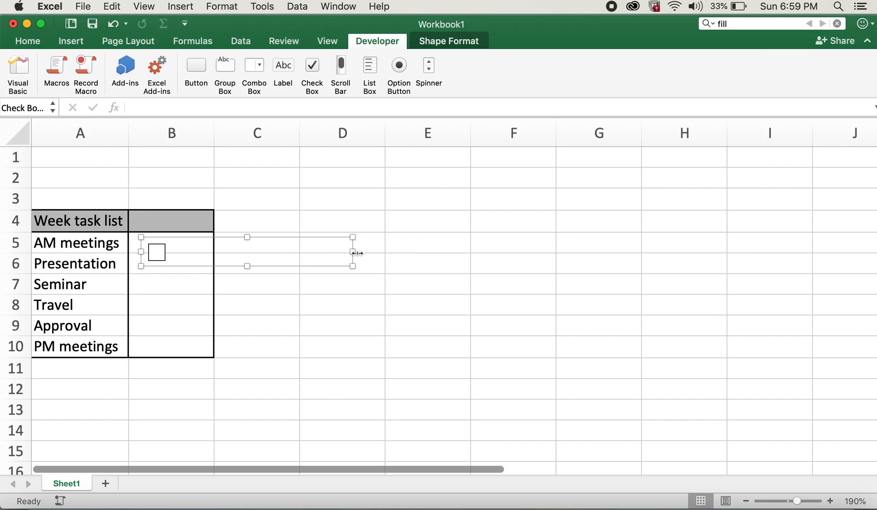
left_click_drag(353, 252, 195, 254)
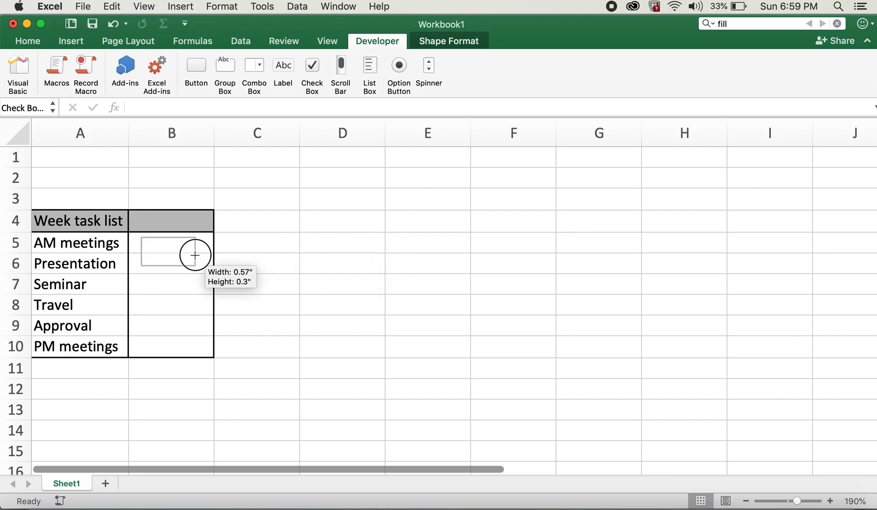
left_click_drag(153, 238, 195, 268)
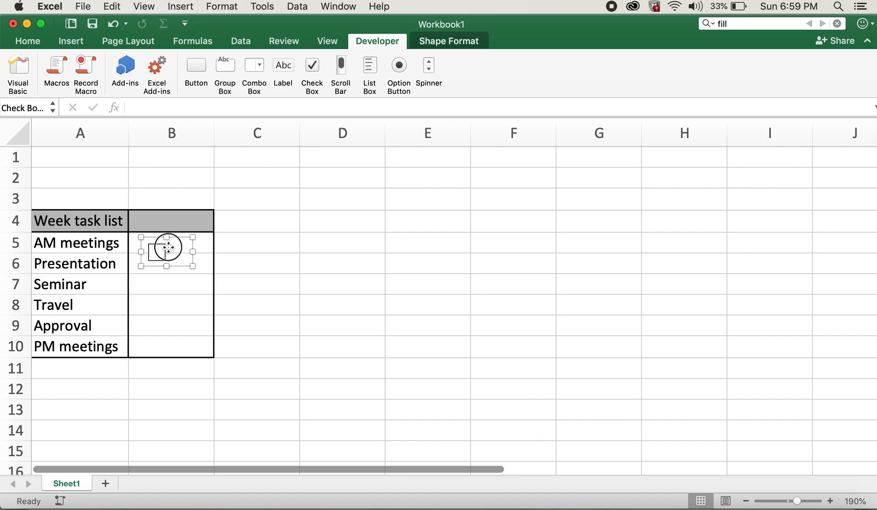
left_click_drag(165, 249, 179, 235)
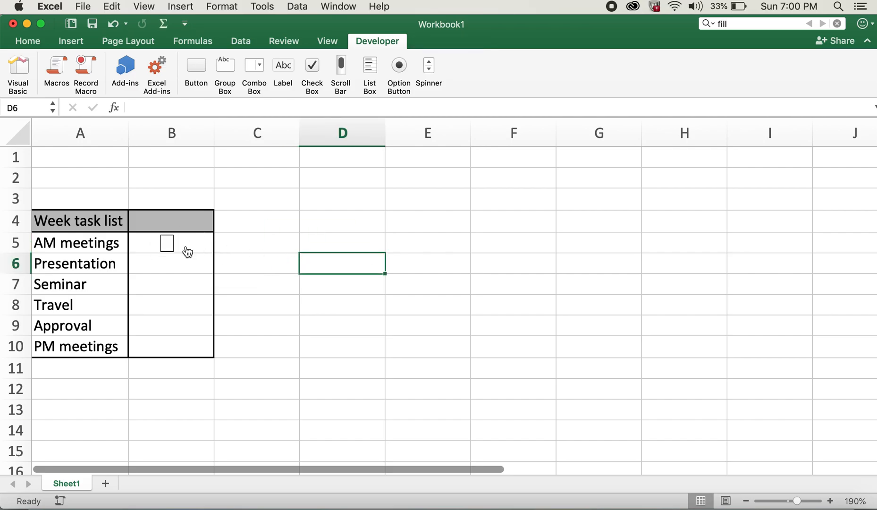
Step: Tick the AM meetings checkbox and narrow its frame to sit centred in B5
left_click(170, 242)
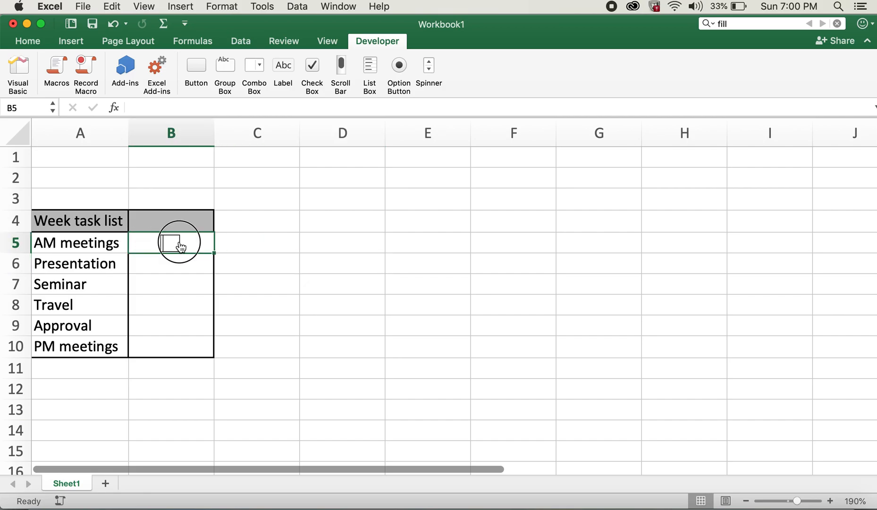
left_click(170, 243)
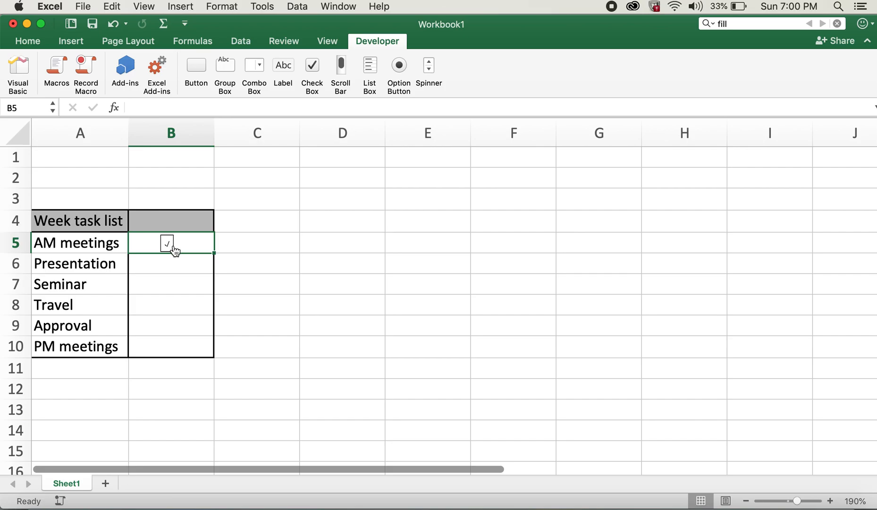
mouse_move(185, 247)
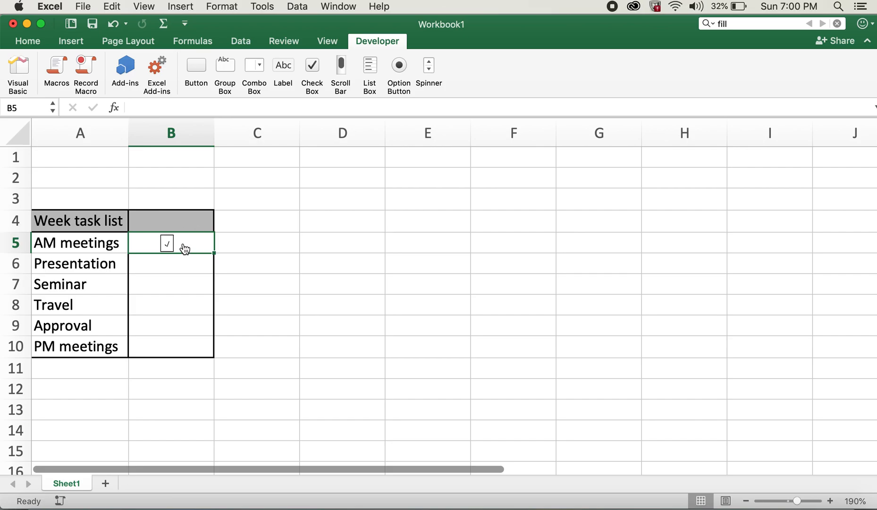
right_click(167, 244)
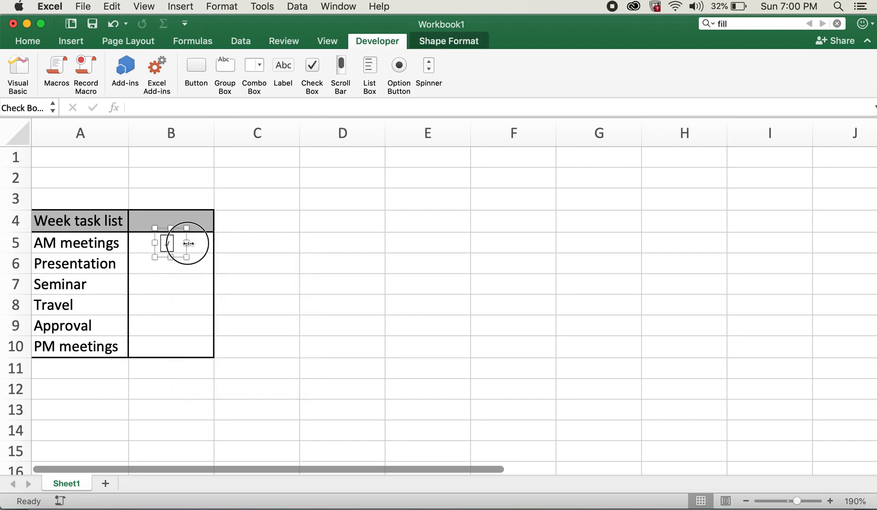
left_click_drag(188, 243, 199, 243)
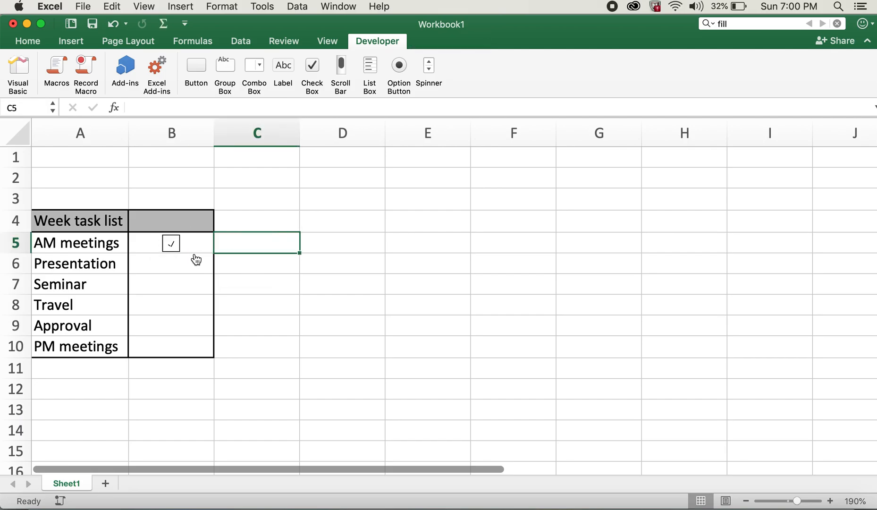
Step: Copy the AM meetings checkbox into the Presentation and Seminar rows, unticking both copies
left_click(171, 243)
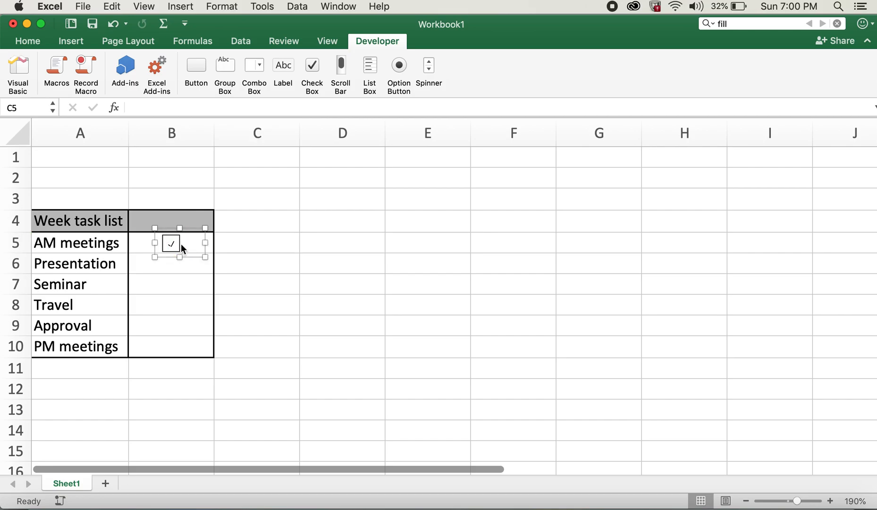
left_click(172, 243)
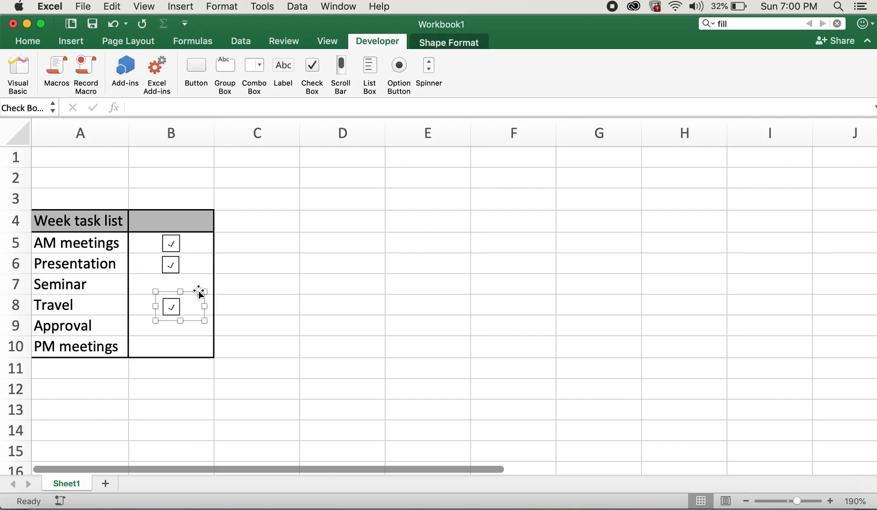
left_click_drag(199, 292, 170, 284)
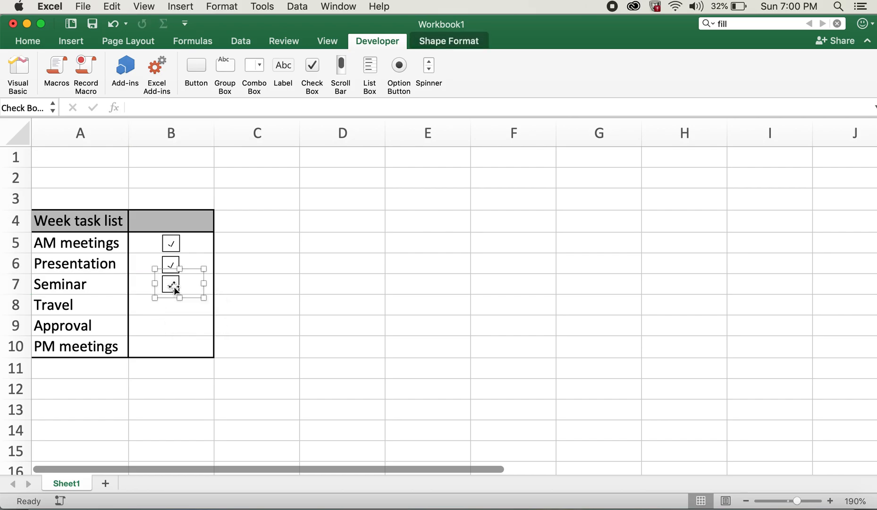
left_click(257, 284)
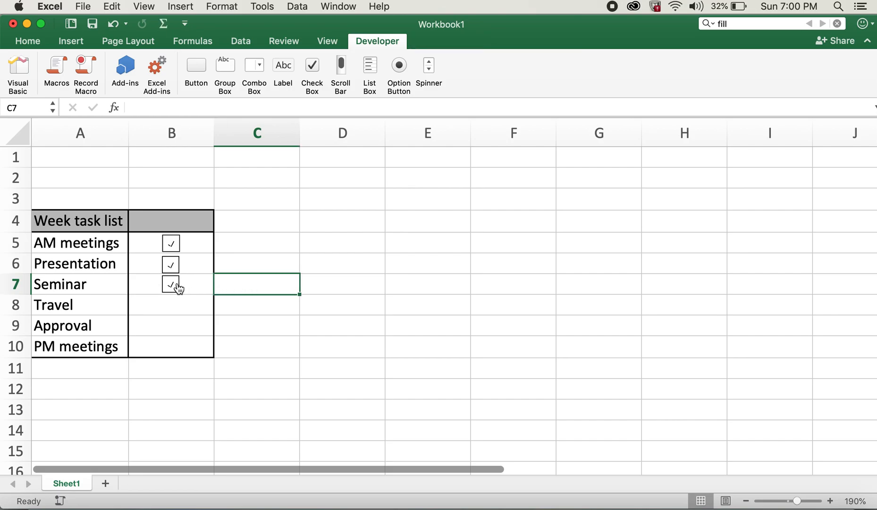
left_click(171, 284)
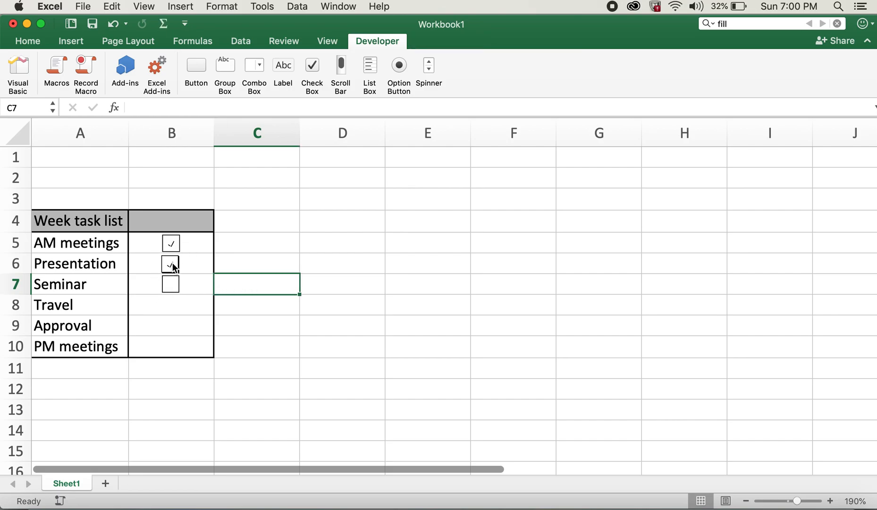
left_click(170, 263)
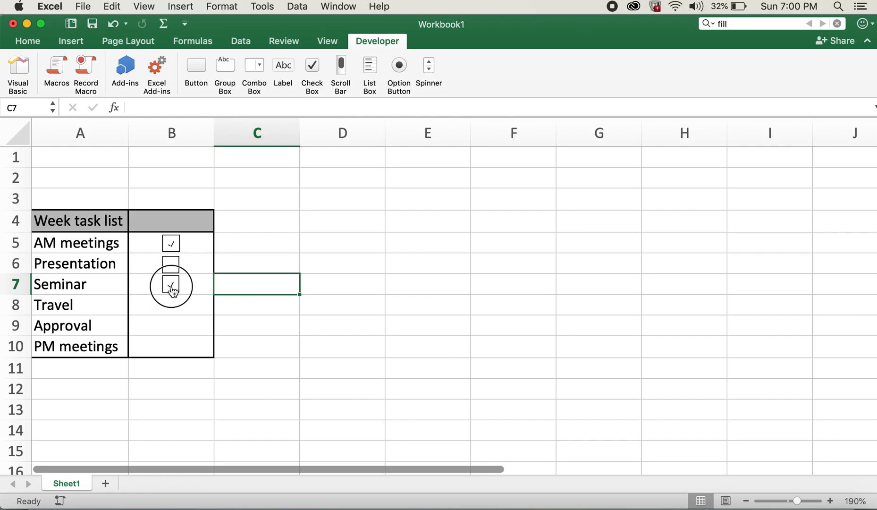
left_click(170, 284)
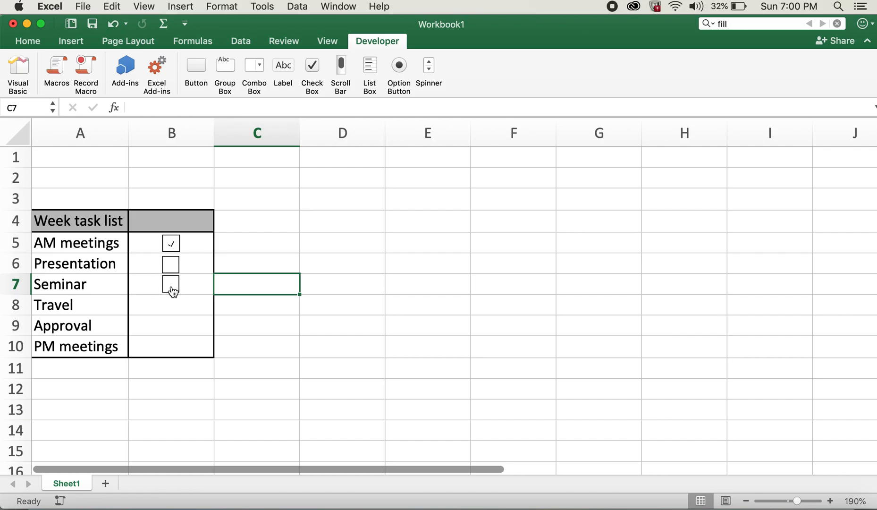
Step: Copy the unticked checkbox into the remaining rows, Travel through PM meetings
right_click(170, 284)
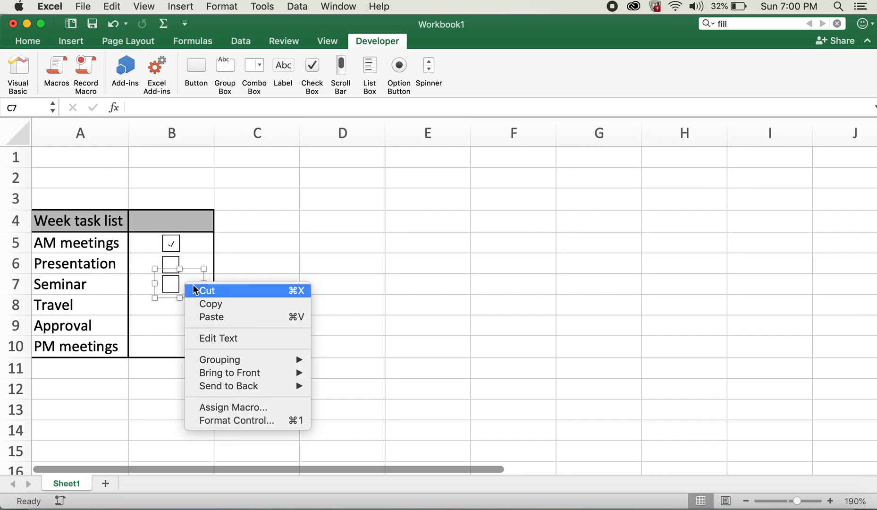
right_click(171, 305)
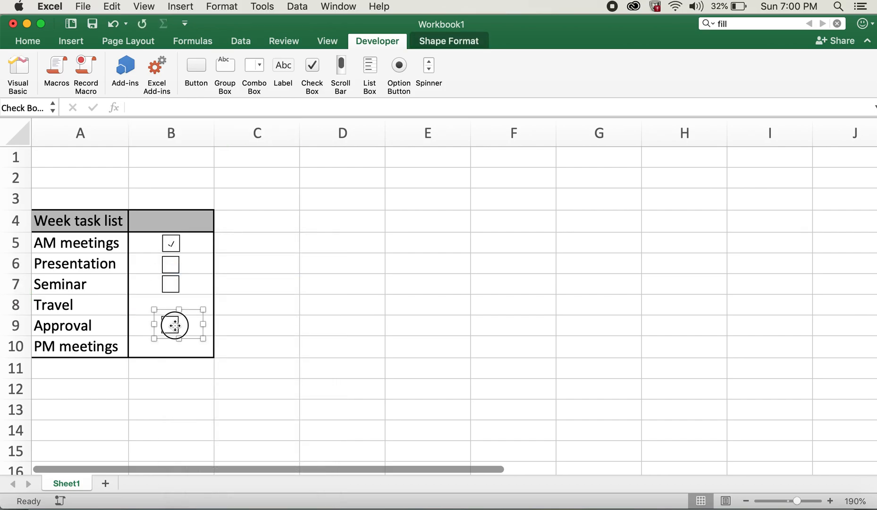
left_click_drag(174, 326, 174, 305)
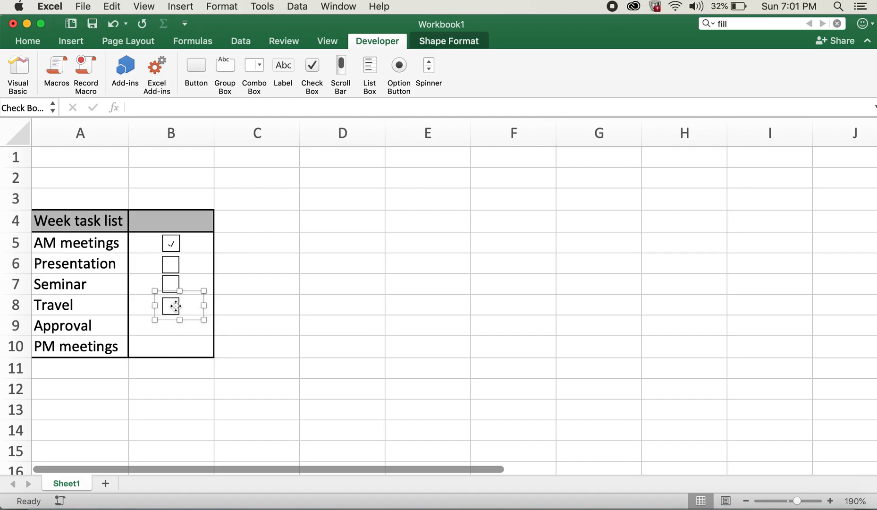
right_click(170, 325)
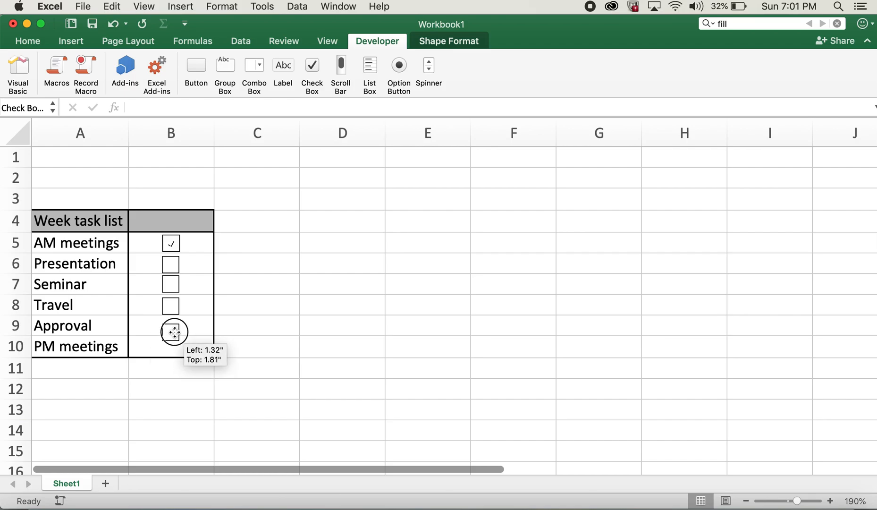
right_click(170, 346)
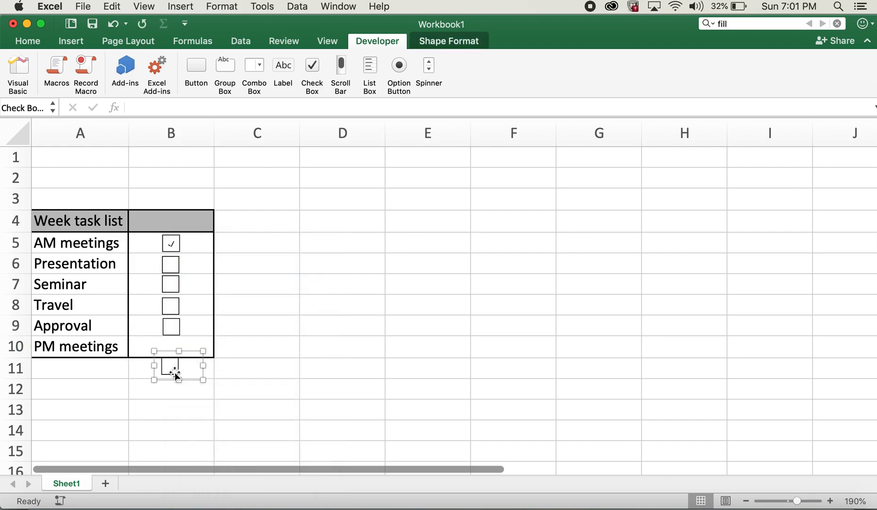
left_click_drag(175, 372, 173, 351)
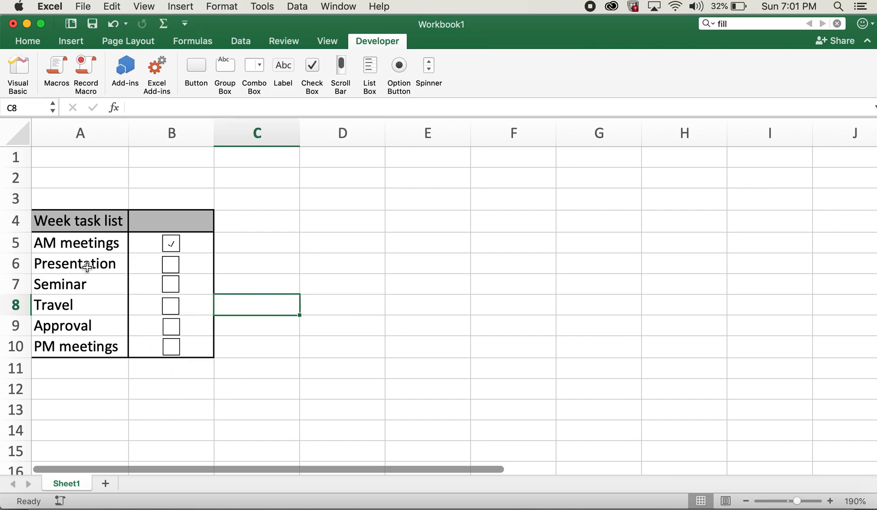
left_click(171, 264)
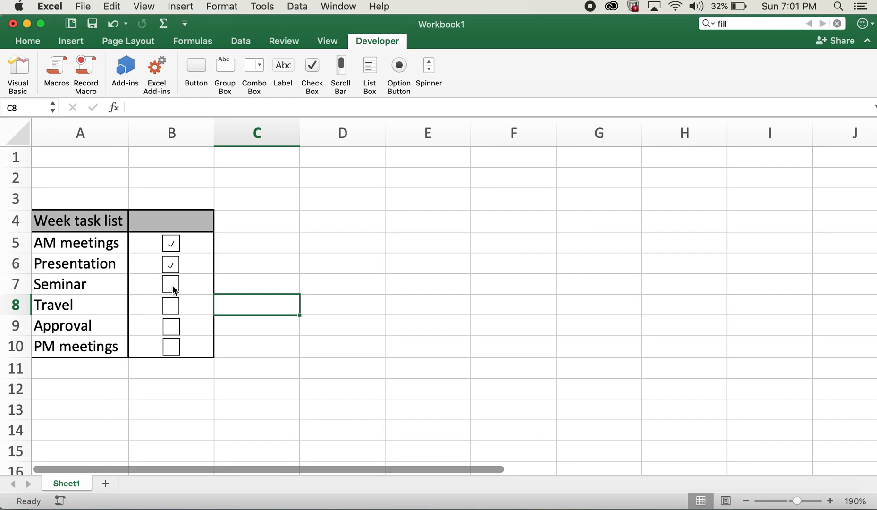
left_click(170, 326)
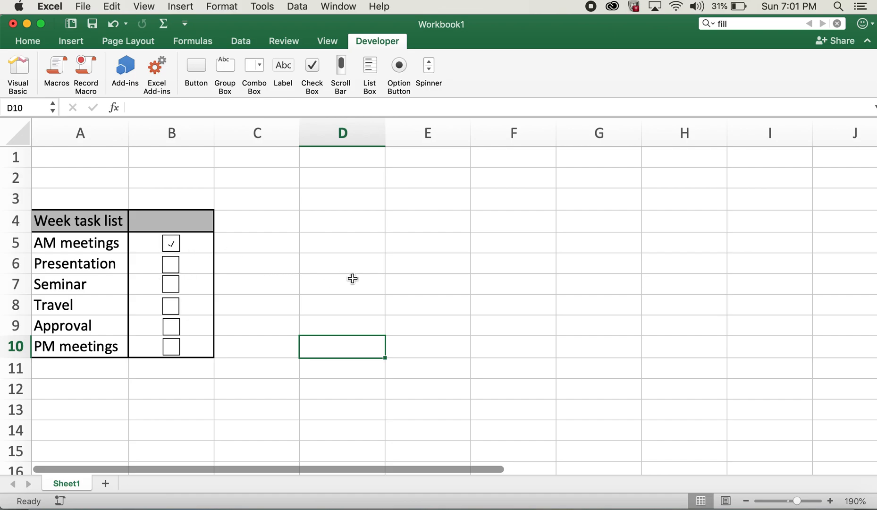
mouse_move(354, 283)
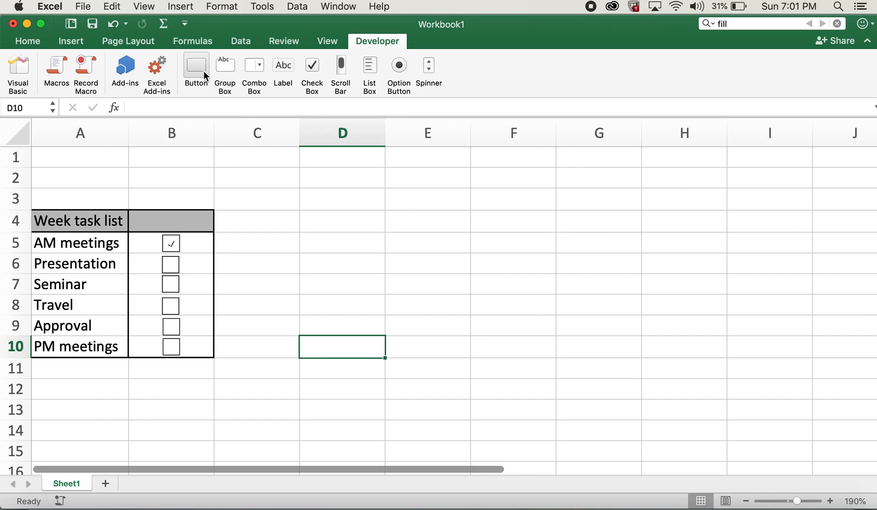
mouse_move(196, 64)
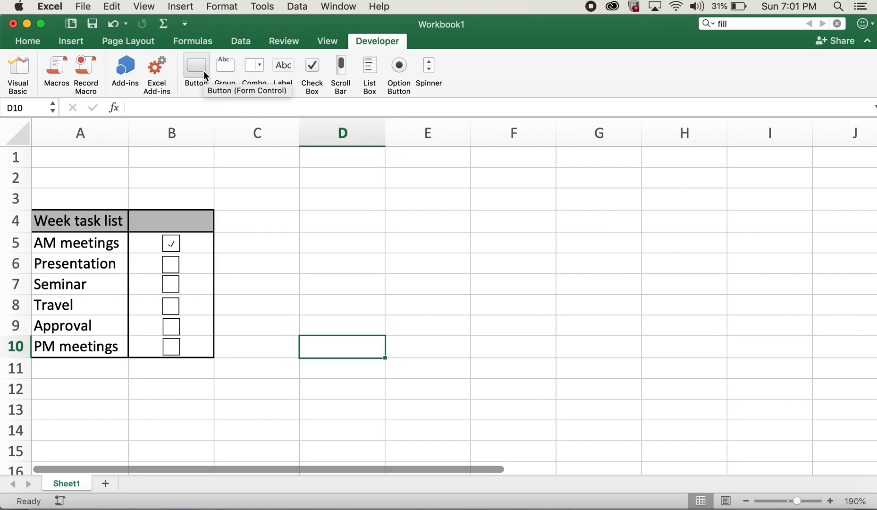